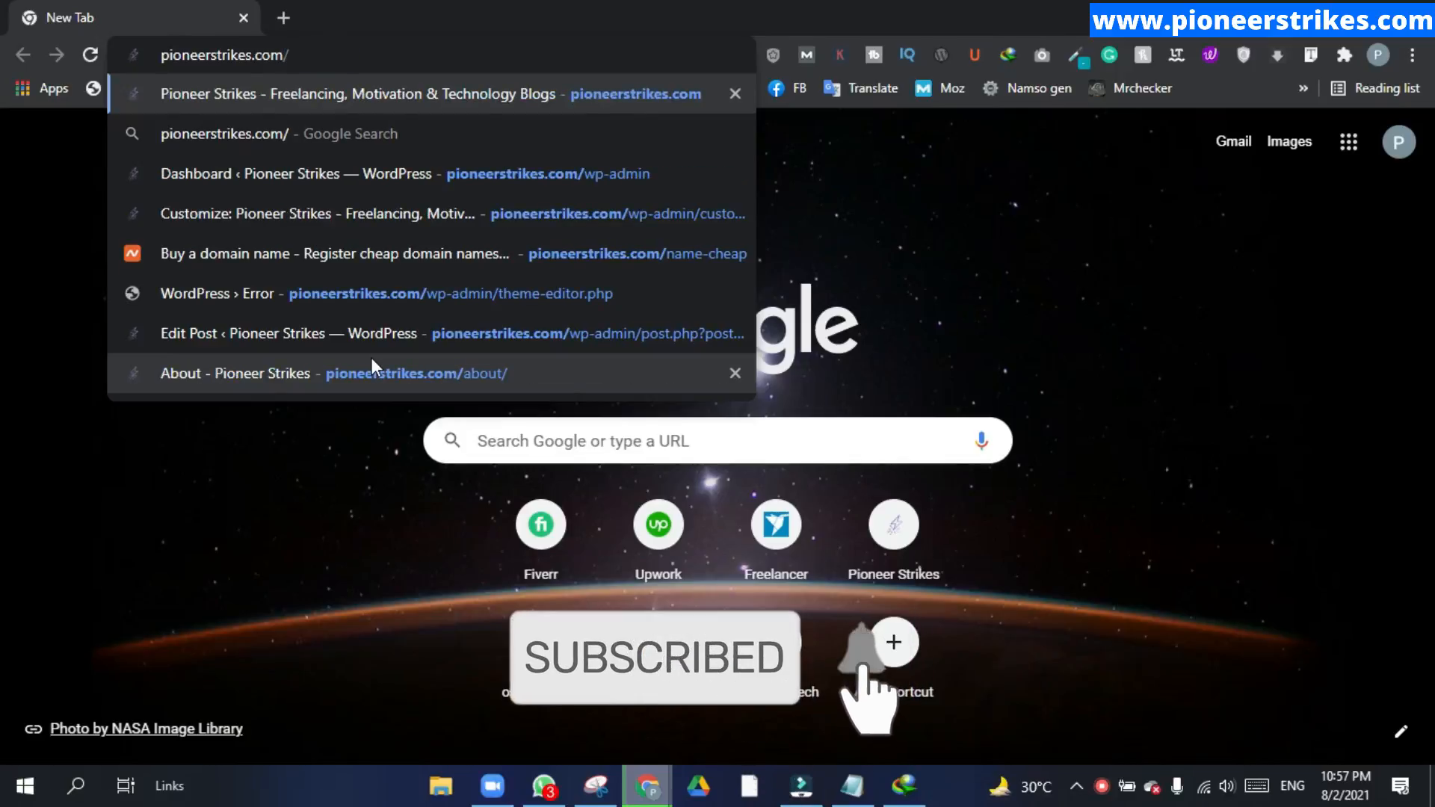
Load the Namecheap 'Buy a domain name' page and focus its address bar.
left_click(334, 254)
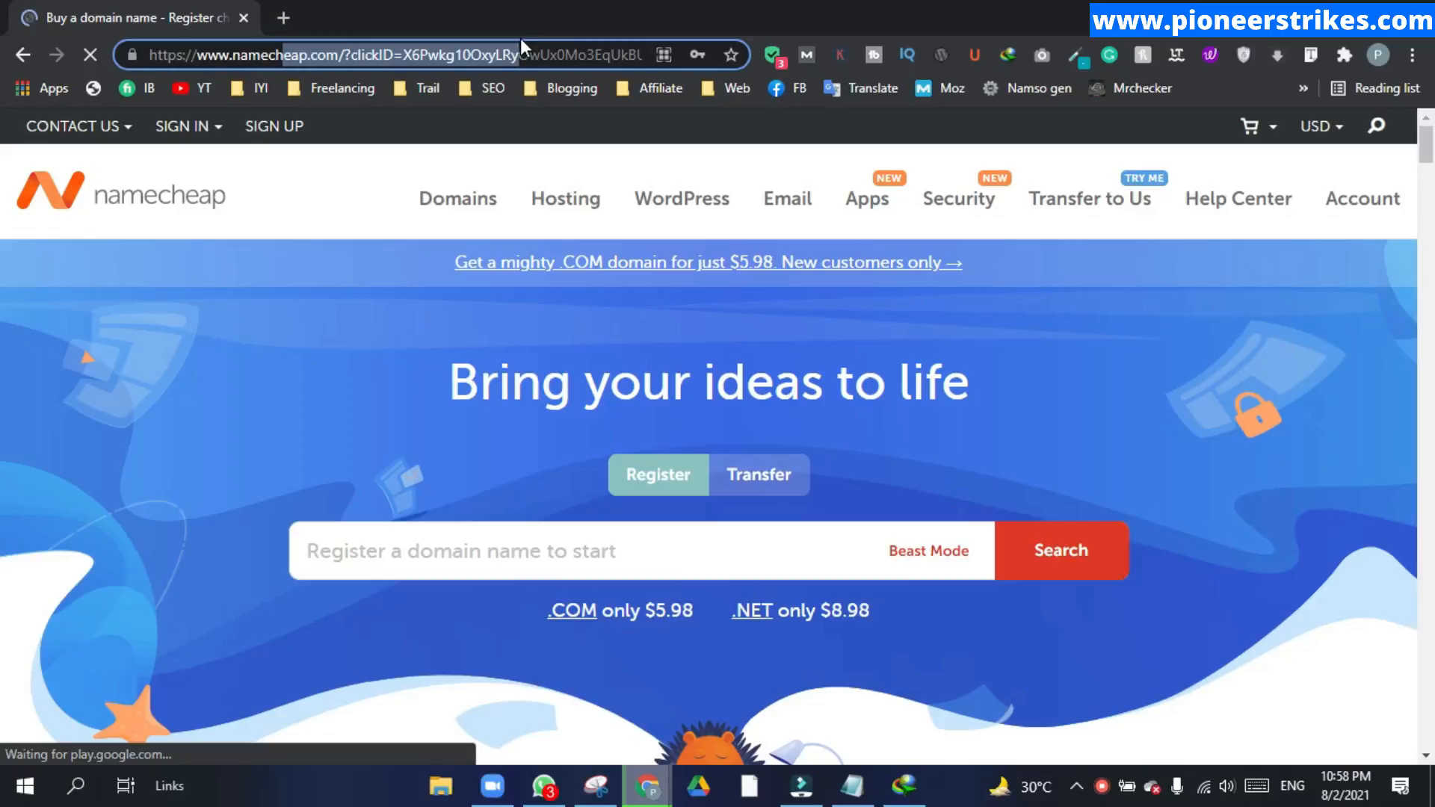
left_click(458, 199)
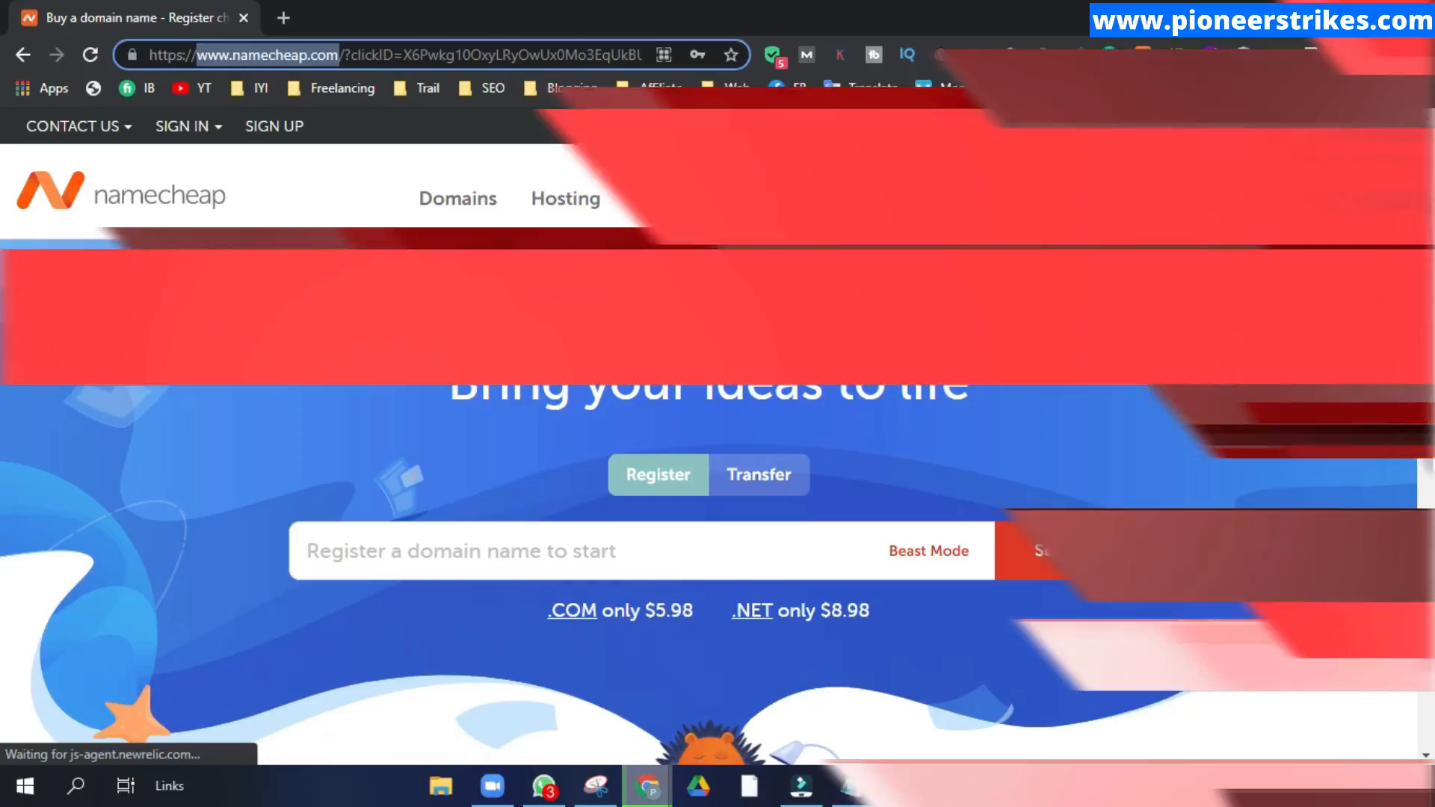
Switch to the WordPress dashboard and search Add Plugins for '301'.
left_click(586, 18)
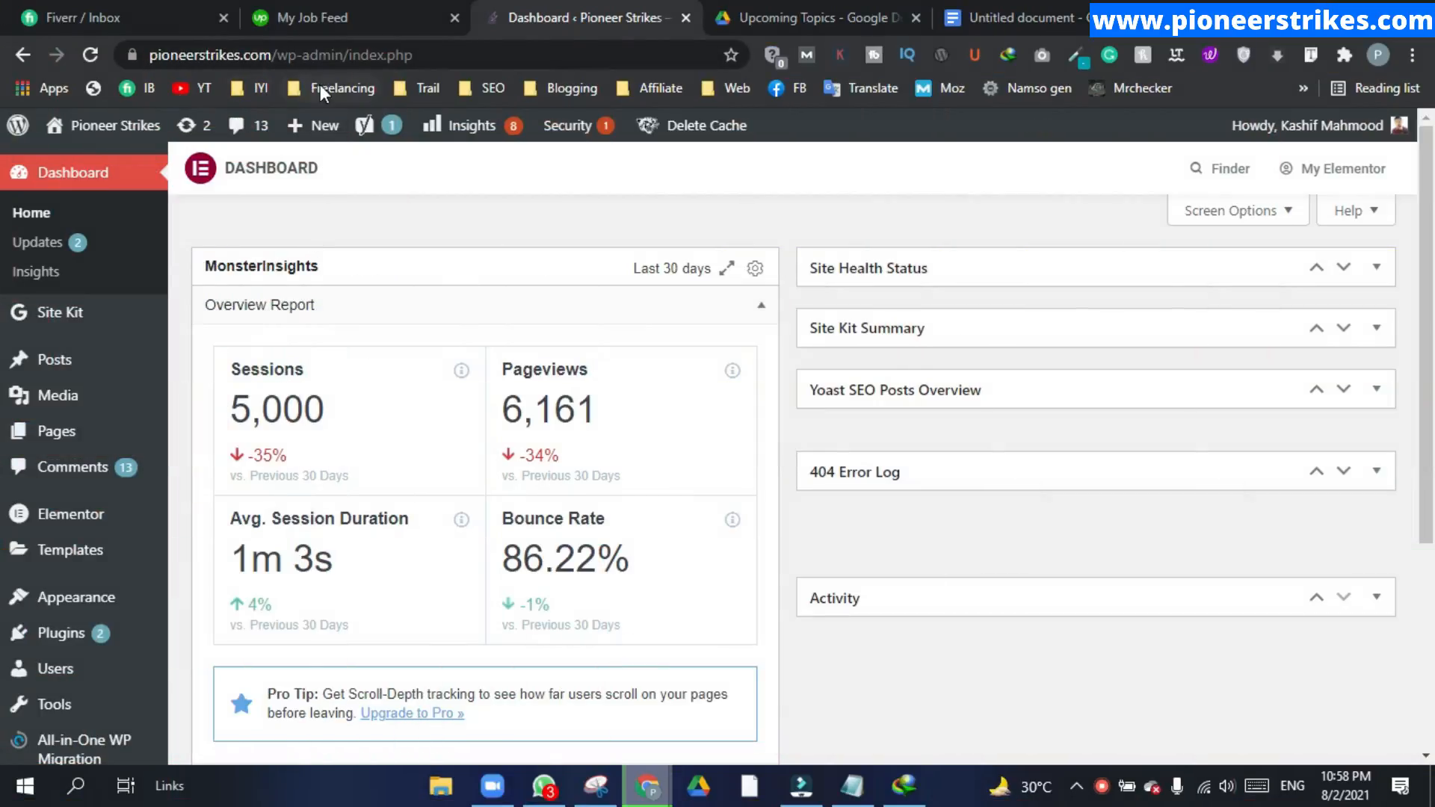
mouse_move(230, 210)
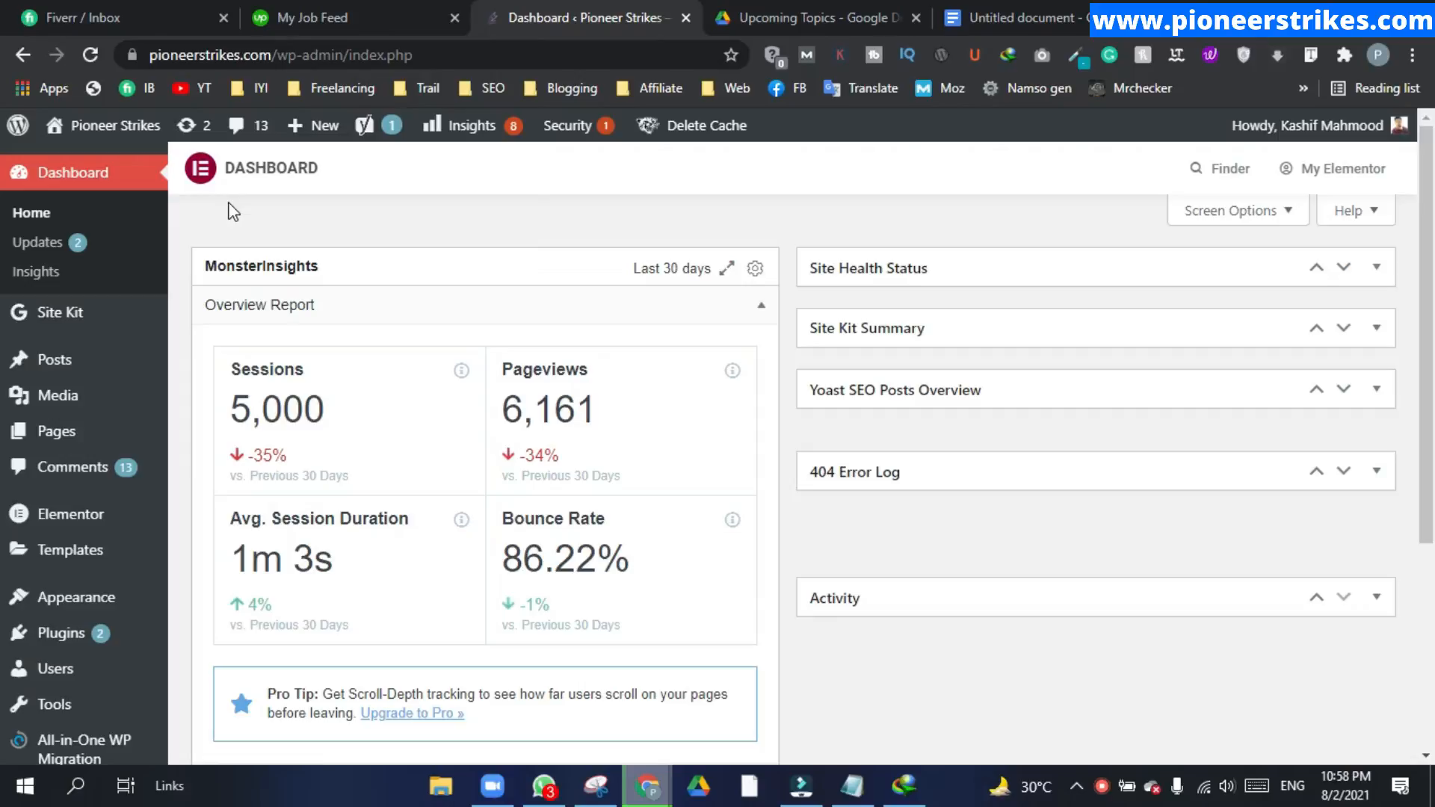
mouse_move(60, 634)
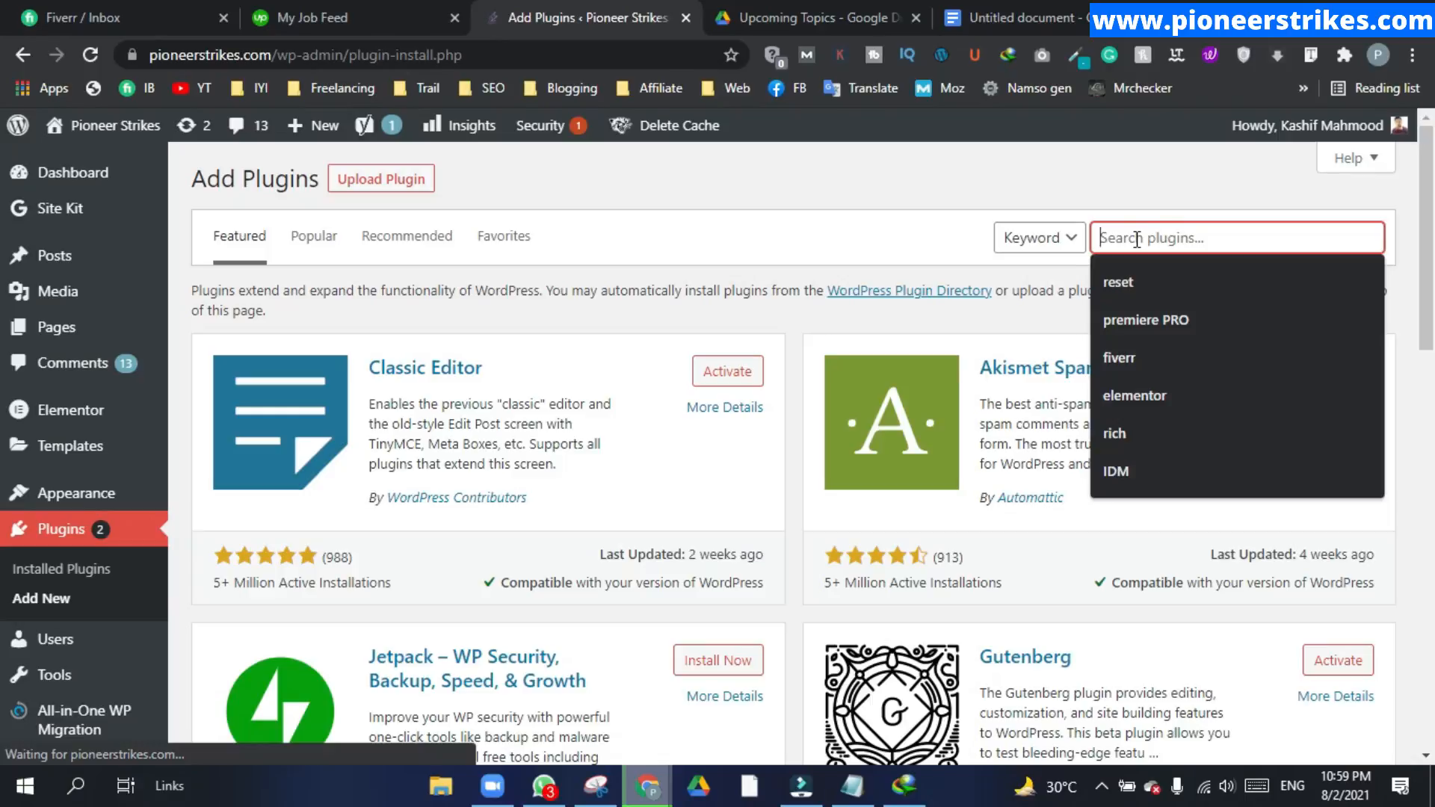
type("301")
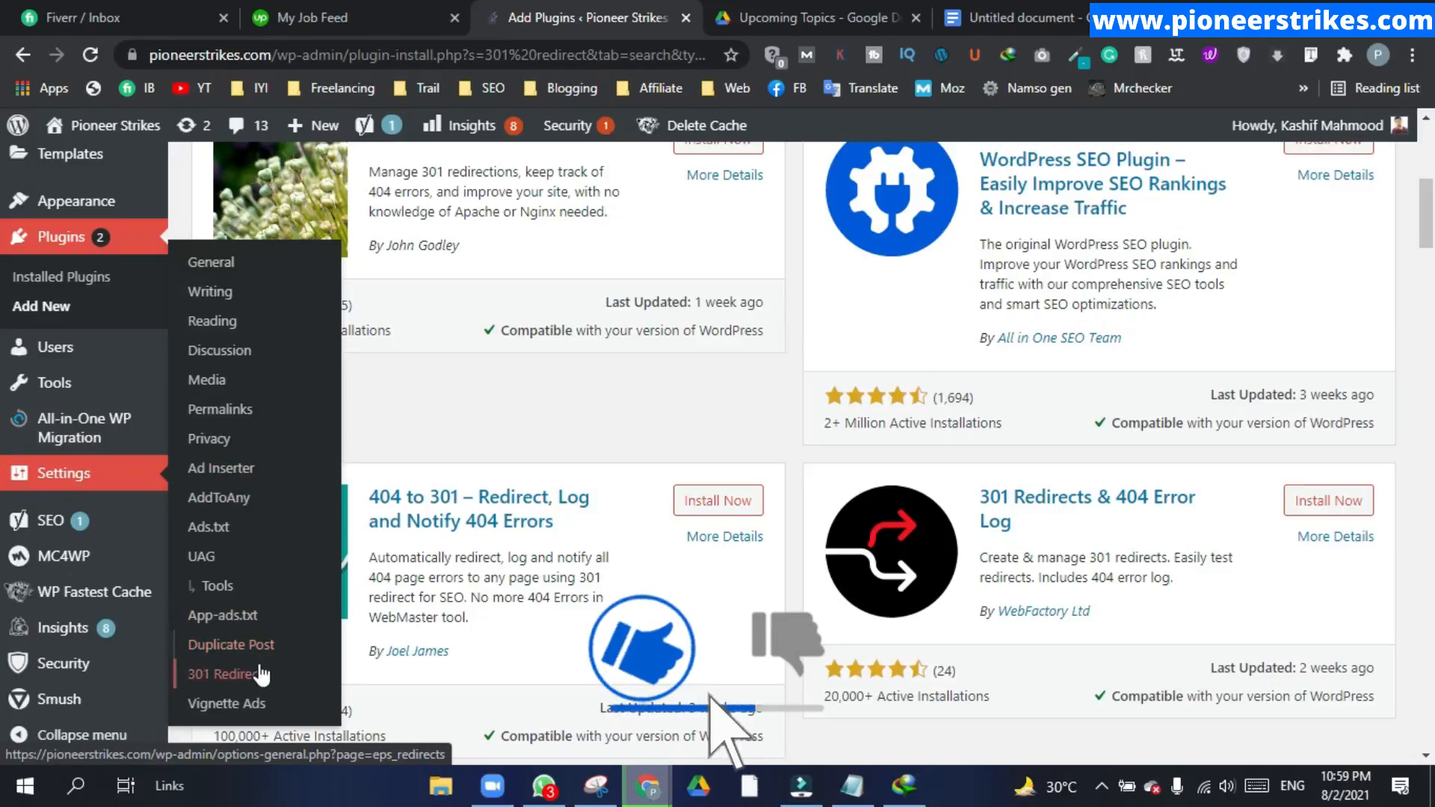
Go to Settings > 301 Redirects to reach the Redirect Rules list with a blank rule form.
left_click(233, 674)
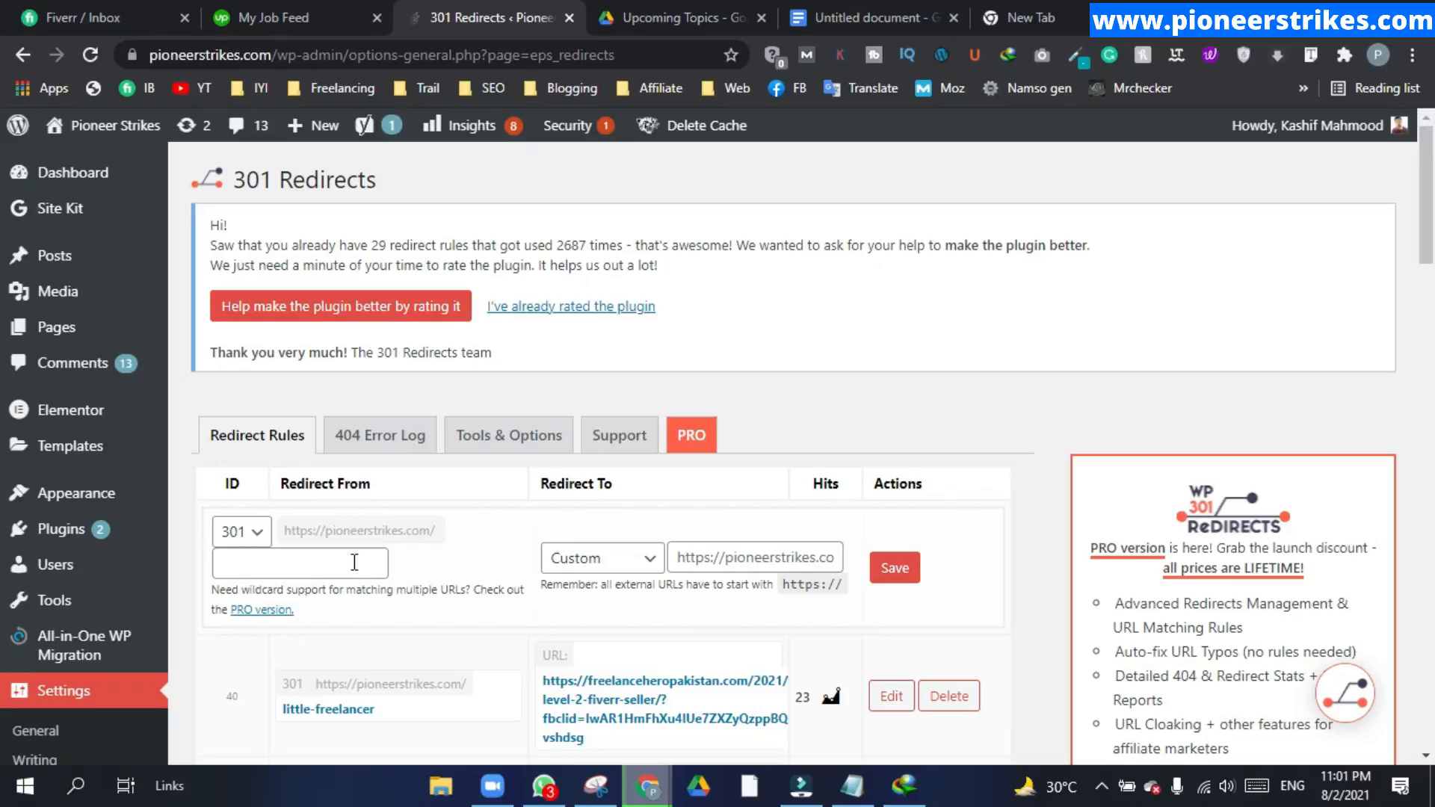
mouse_move(287, 538)
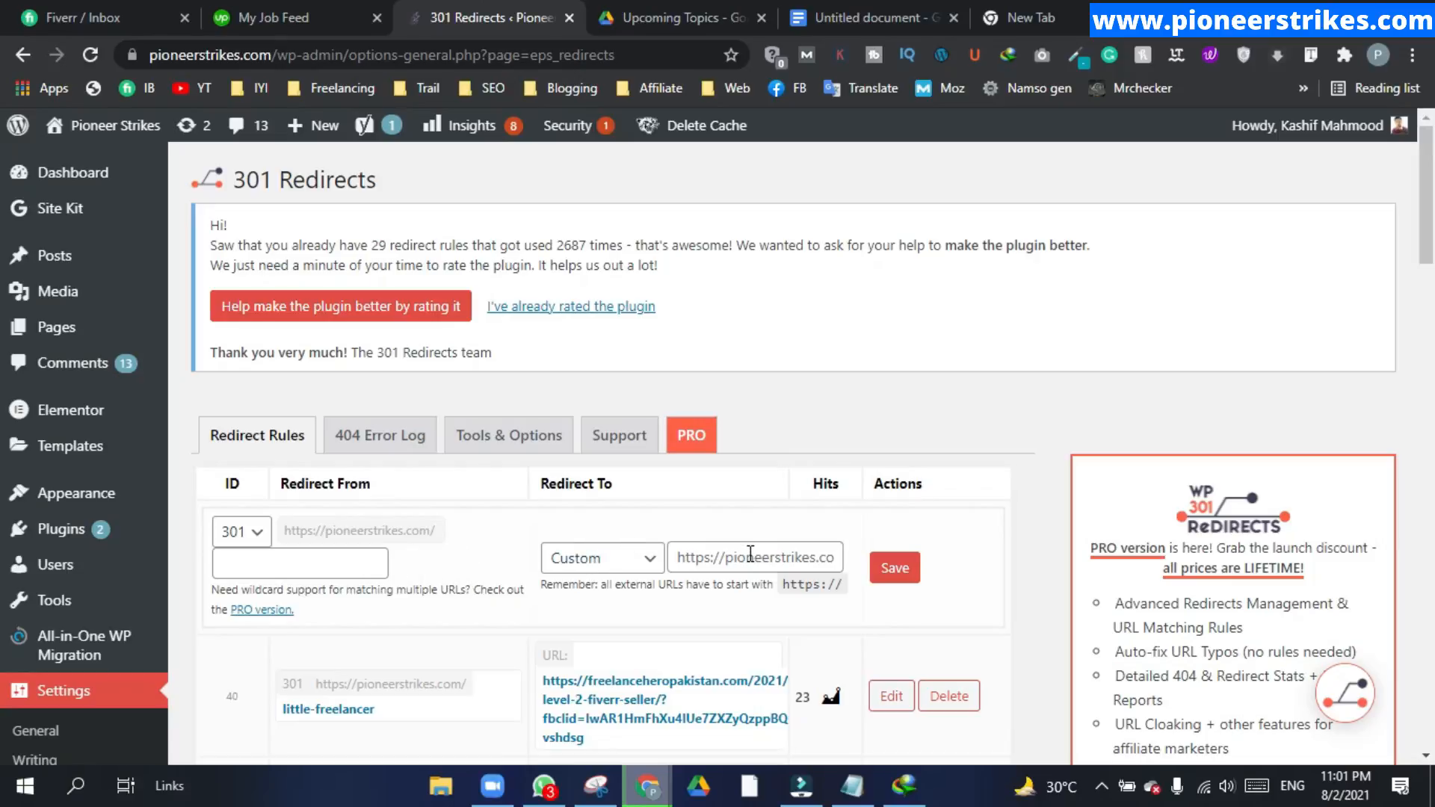
Save a redirect rule from 'amazon' to the amzn.to affiliate link.
type("amazon")
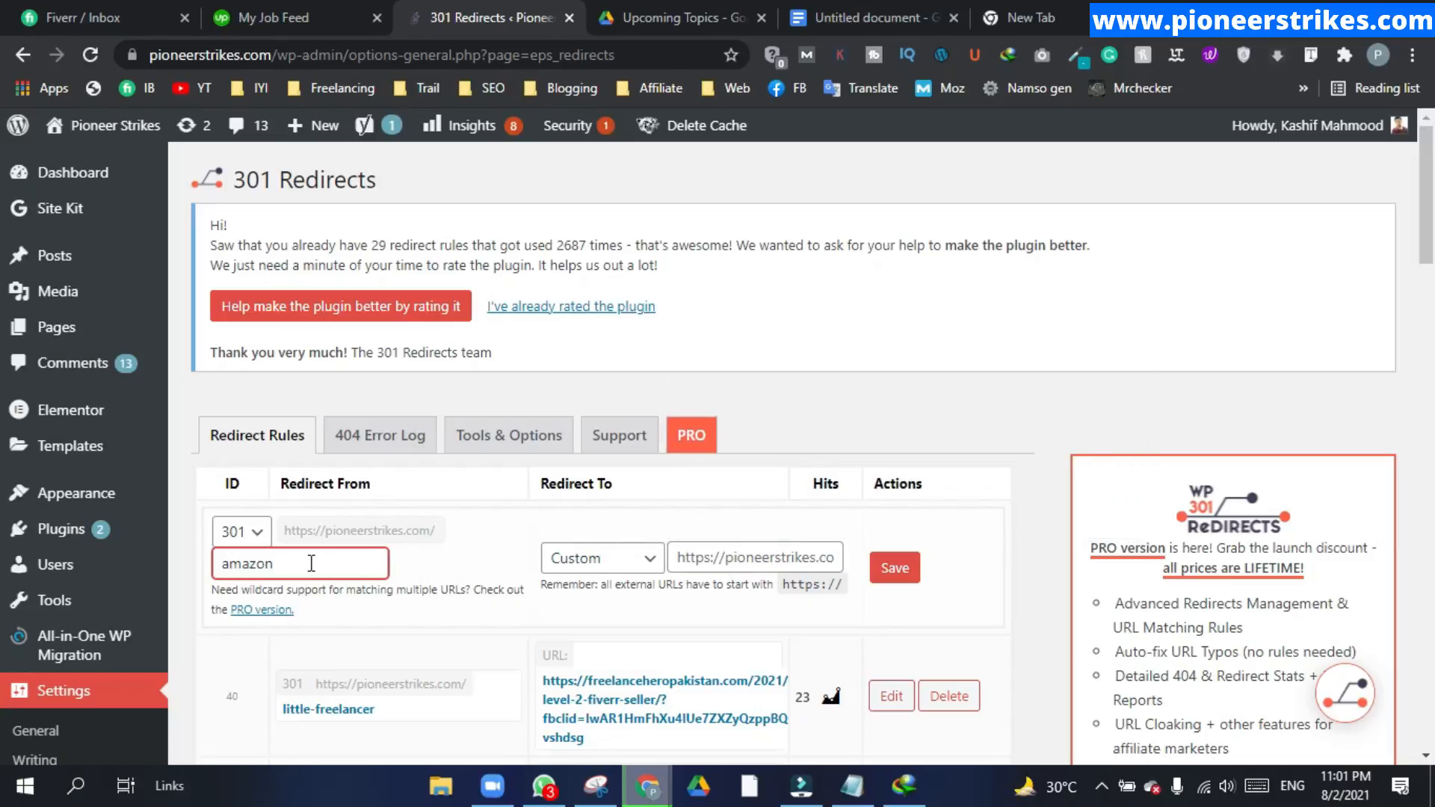
double_click(244, 564)
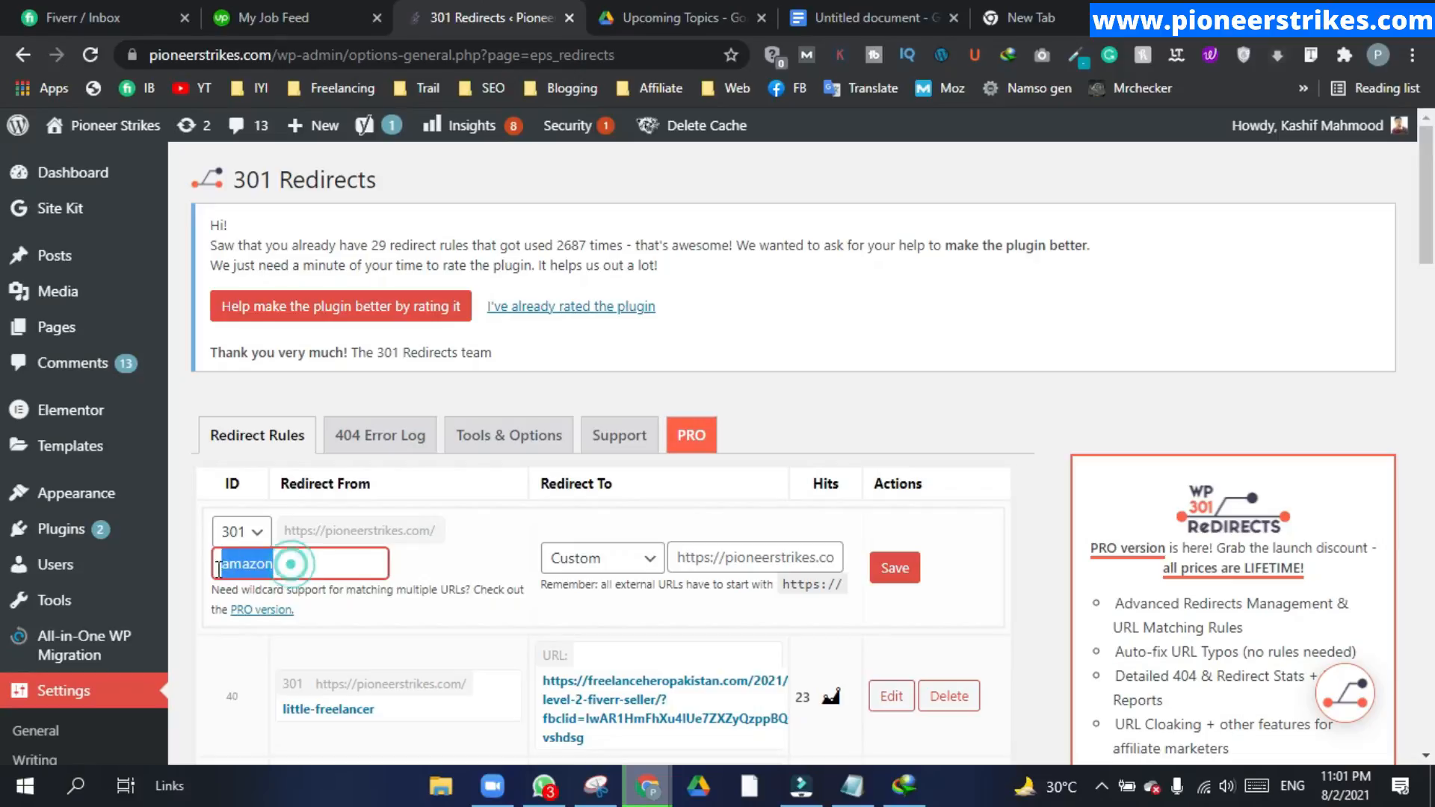
left_click(755, 556)
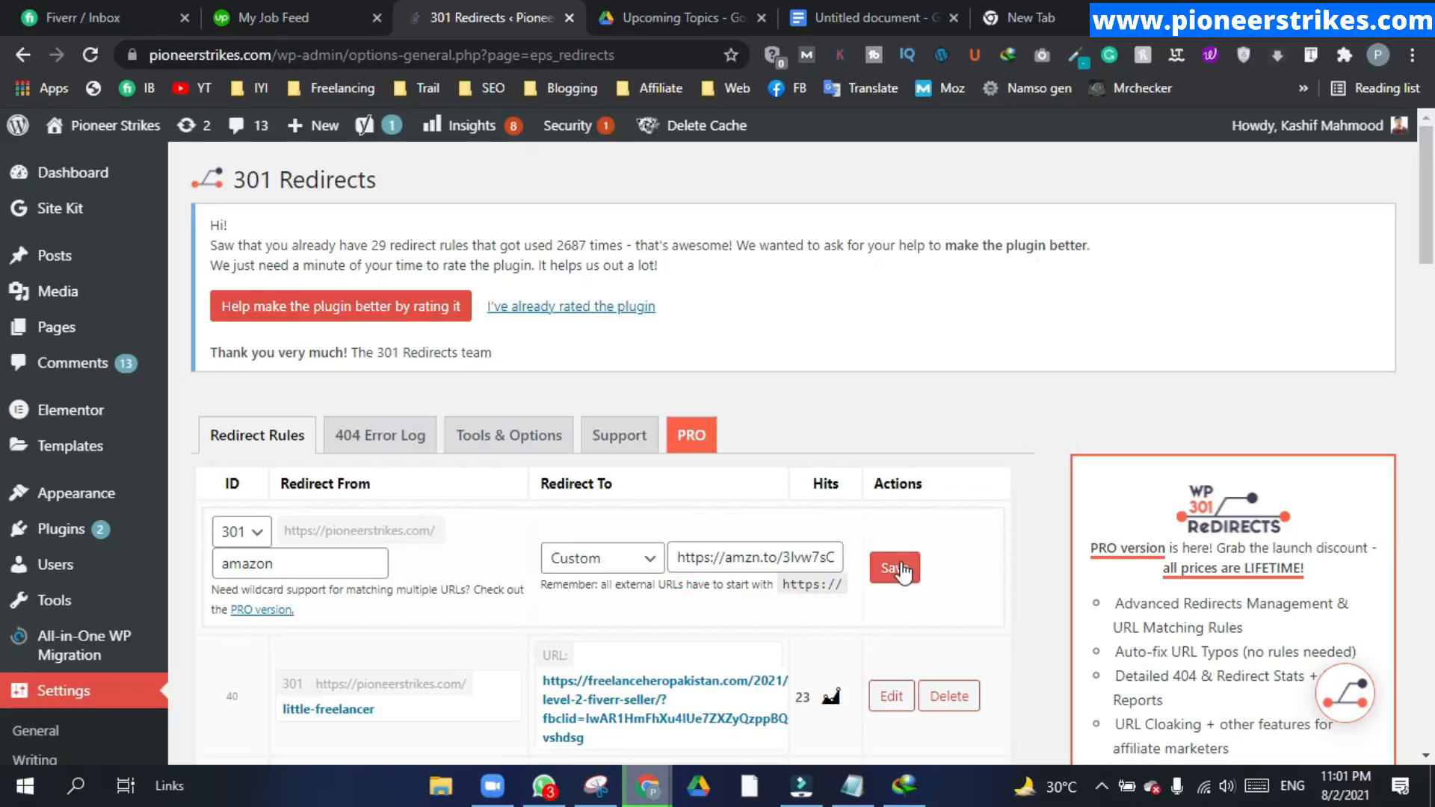
left_click(894, 568)
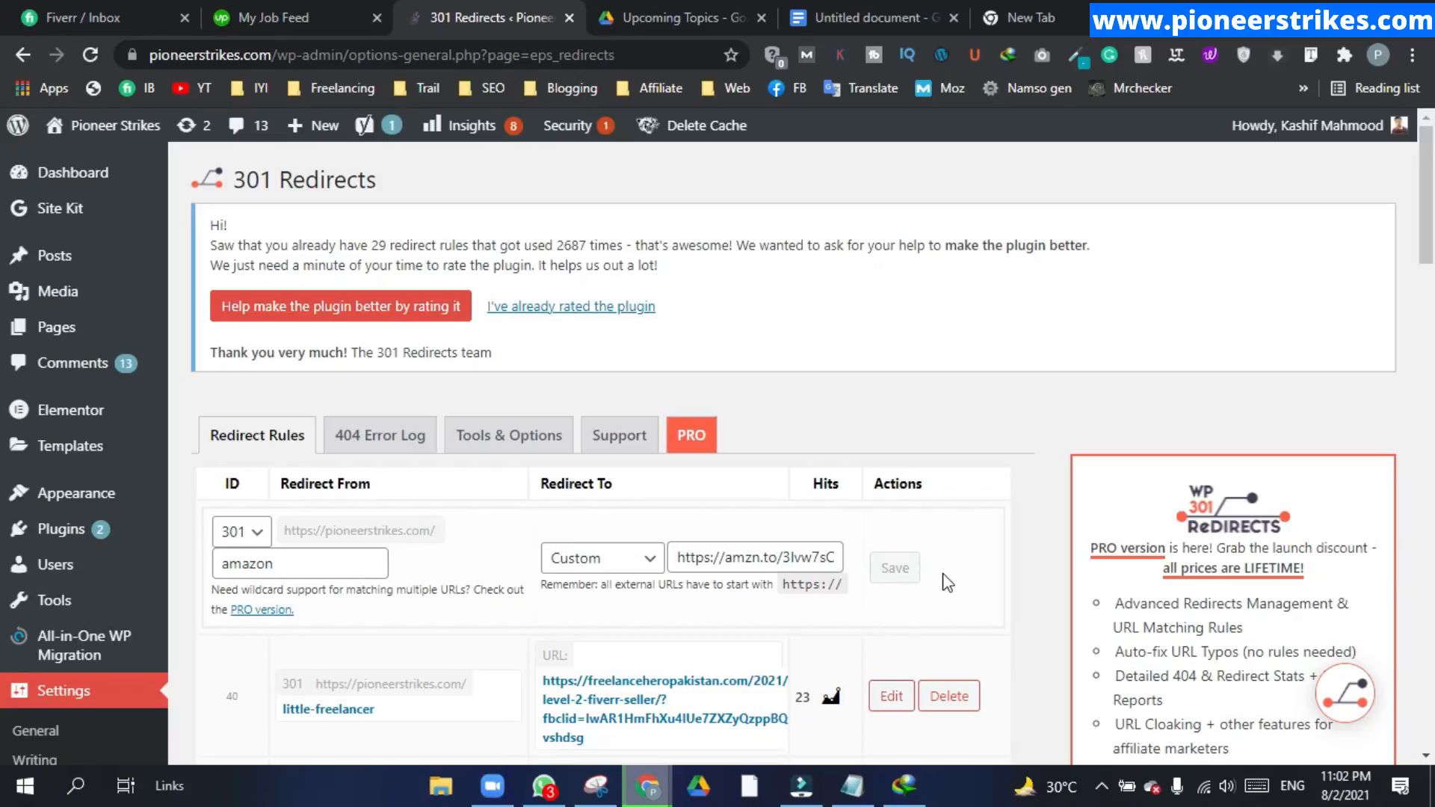
left_click(893, 568)
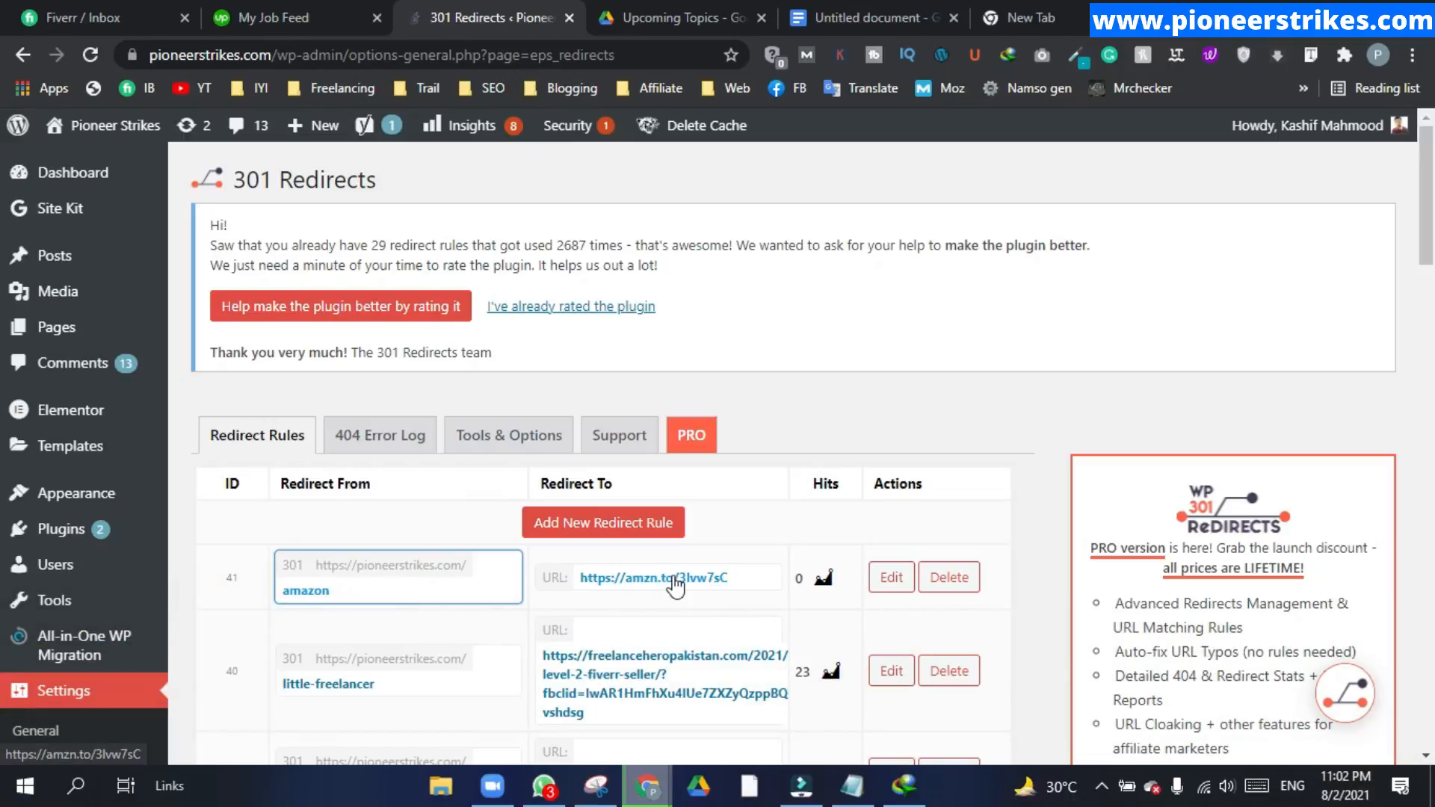
left_click(1029, 18)
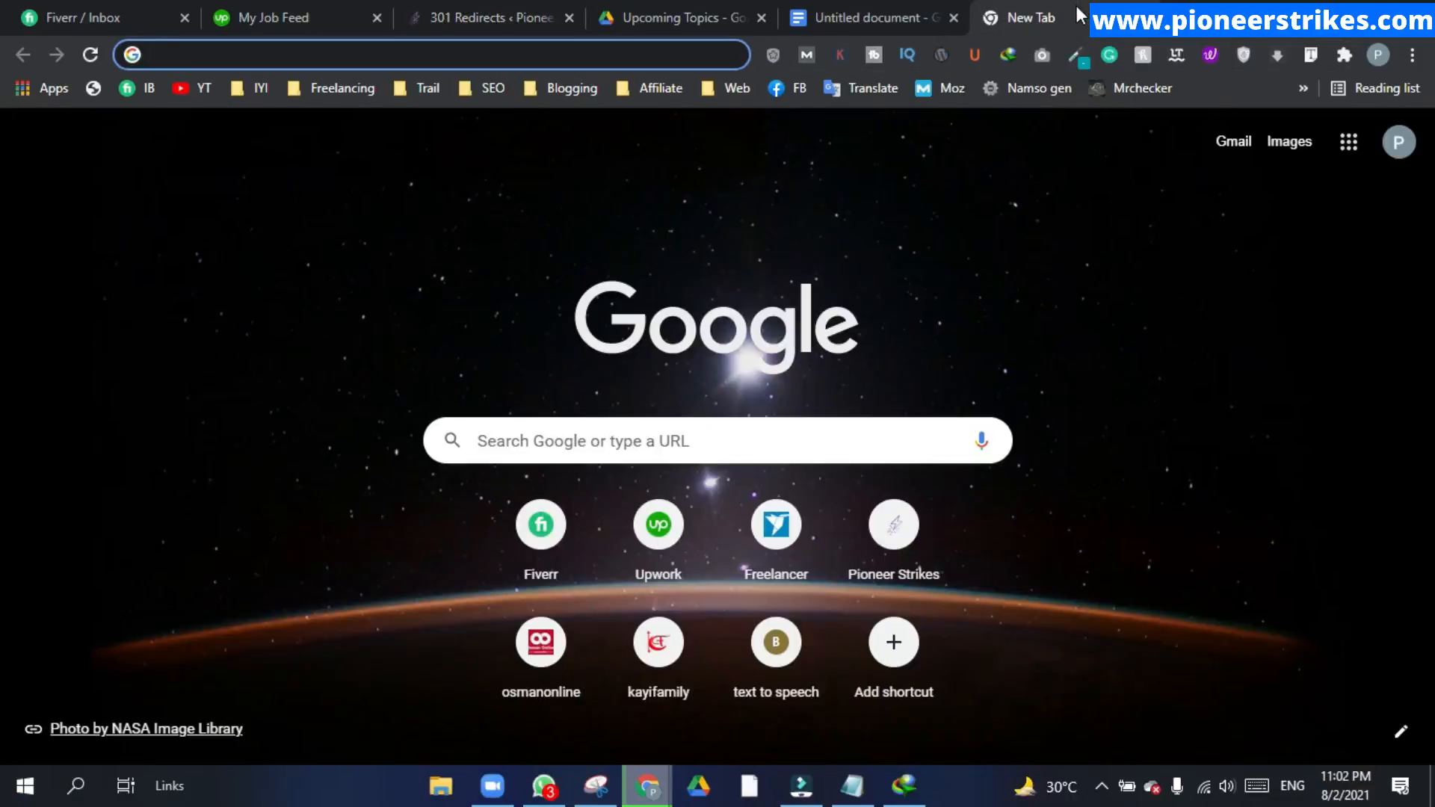
type("https://pioneerstrikes.com/amazon")
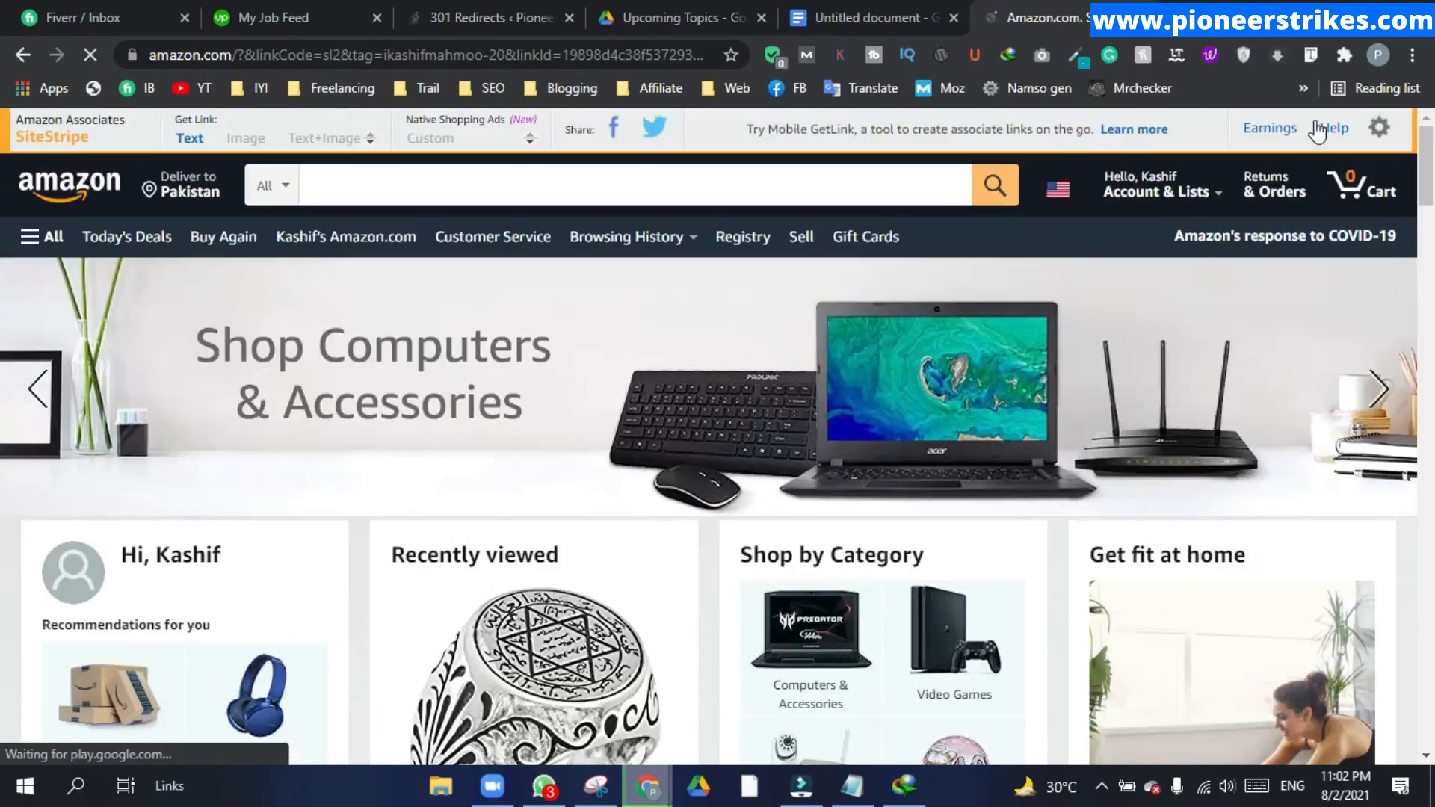
mouse_move(1108, 56)
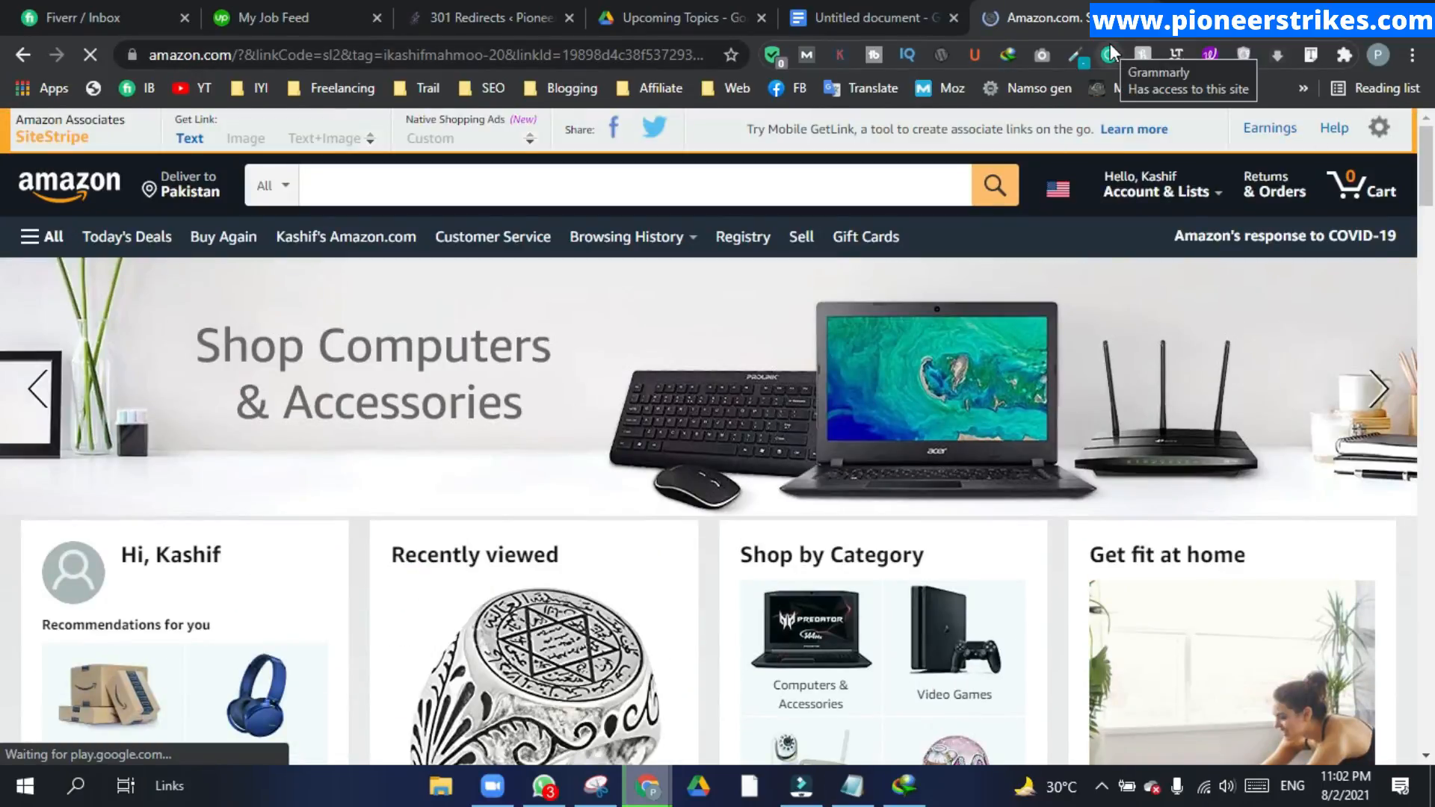